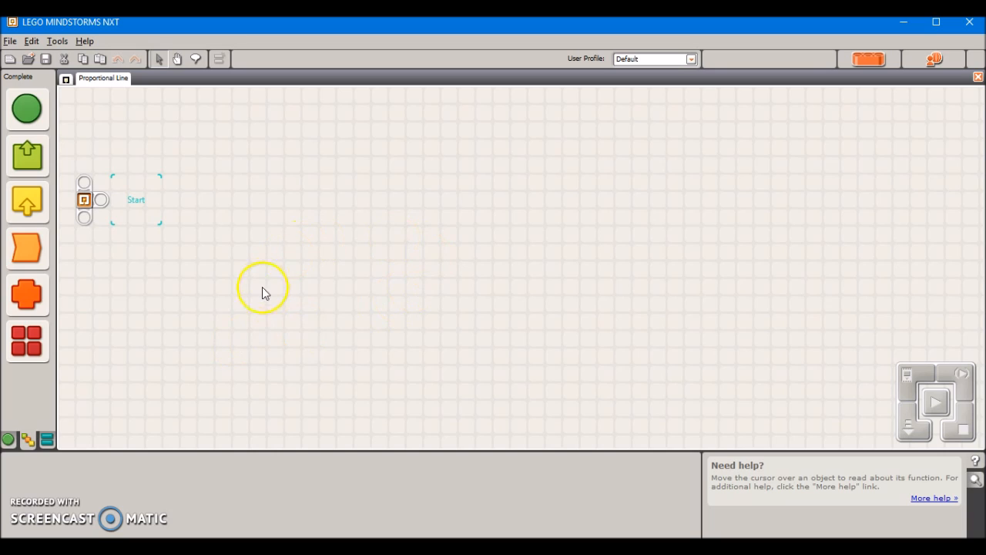
mouse_move(389, 338)
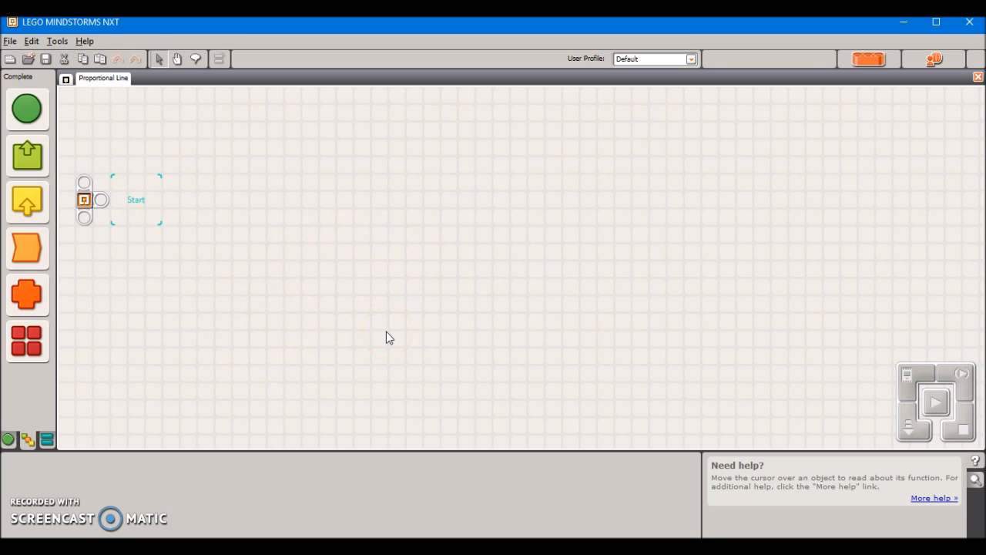
mouse_move(388, 338)
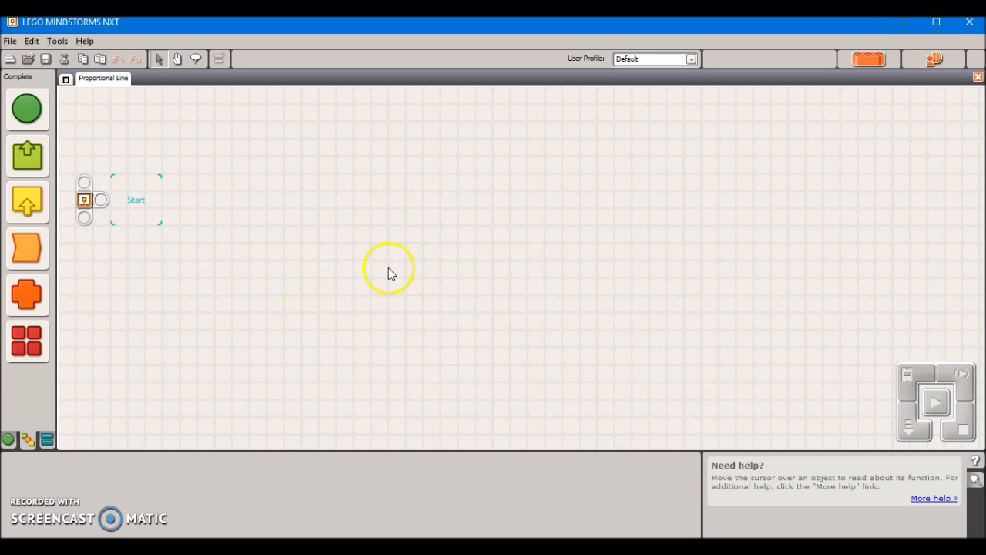
mouse_move(440, 319)
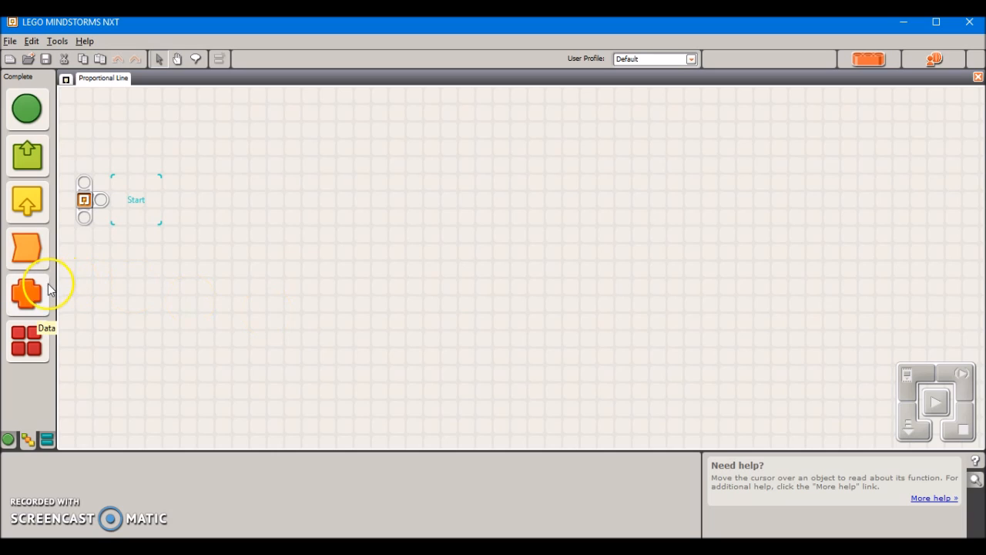
Add a Variable block and define a new Number variable named Target via Edit > Define Variables.
left_click(27, 295)
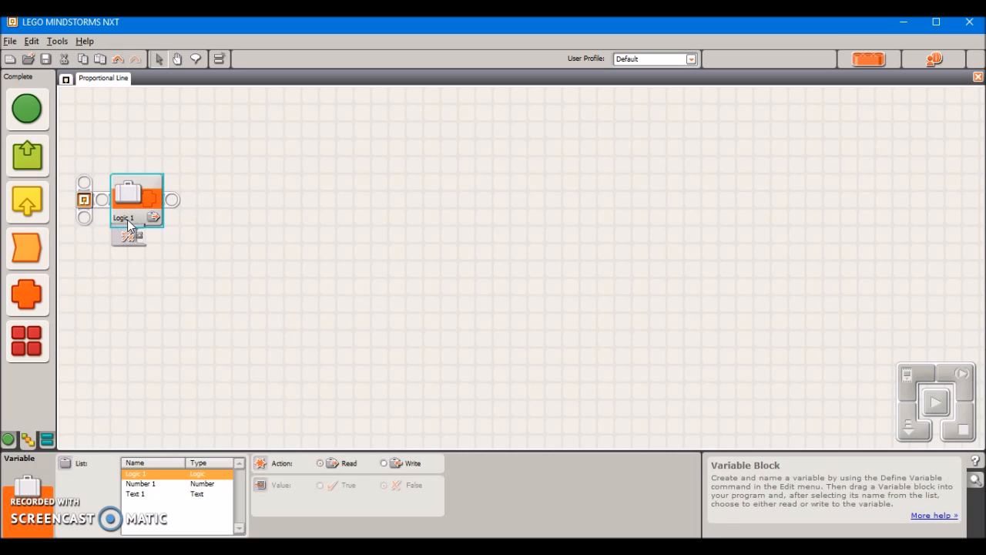
left_click(31, 40)
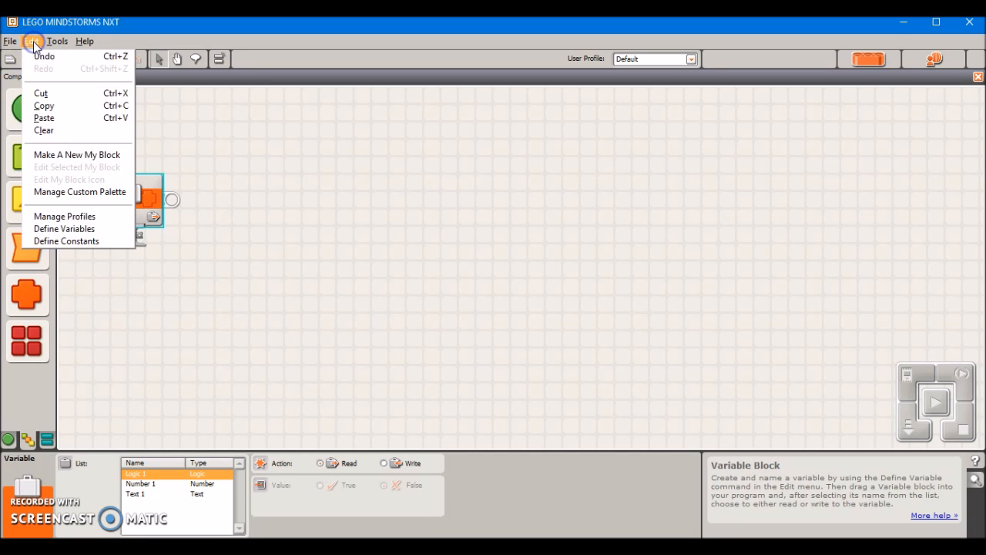
left_click(65, 228)
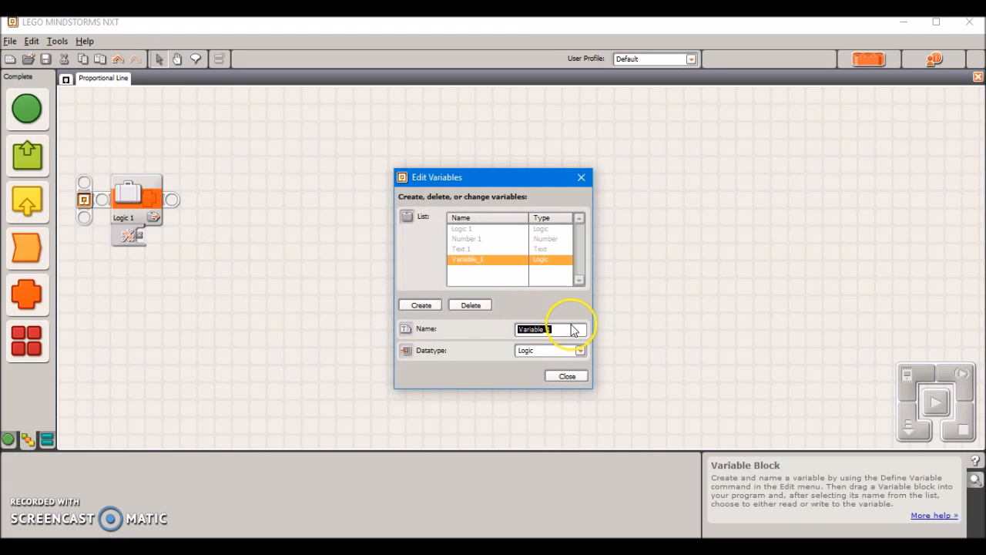
type("Target")
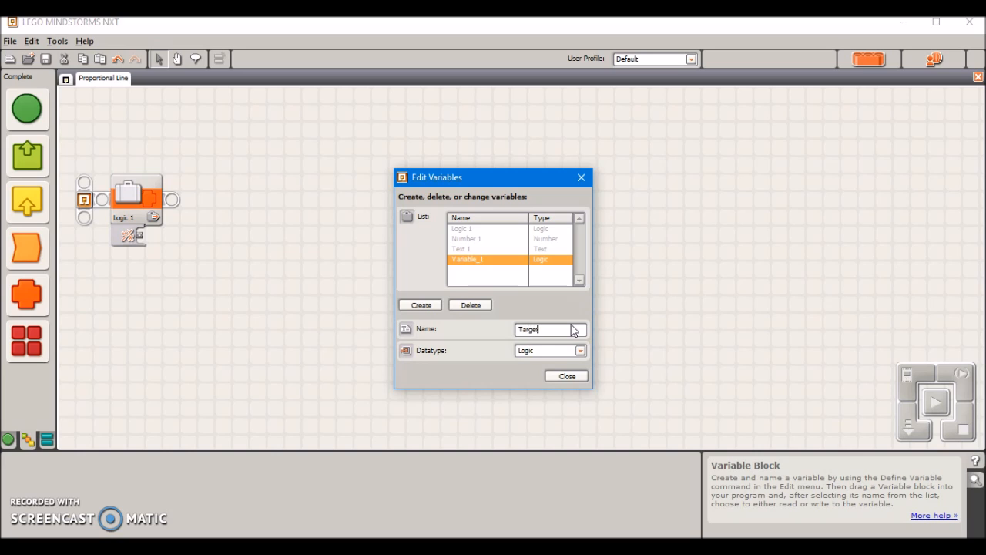
left_click(579, 350)
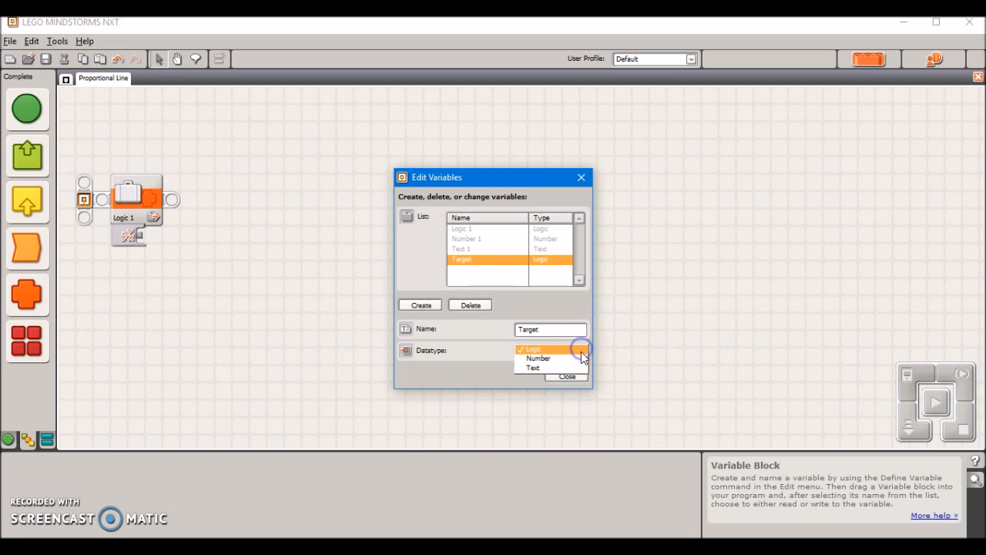
left_click(538, 357)
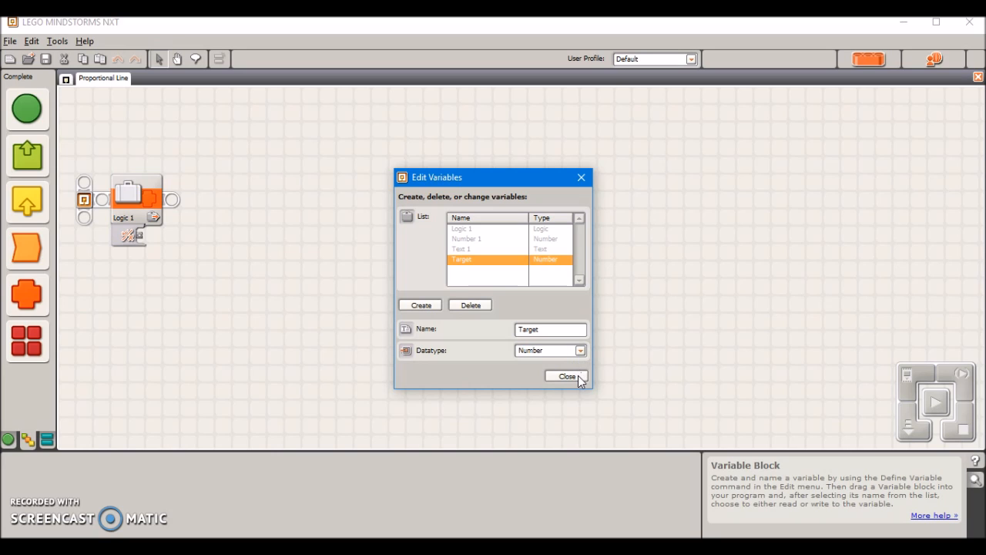
left_click(567, 376)
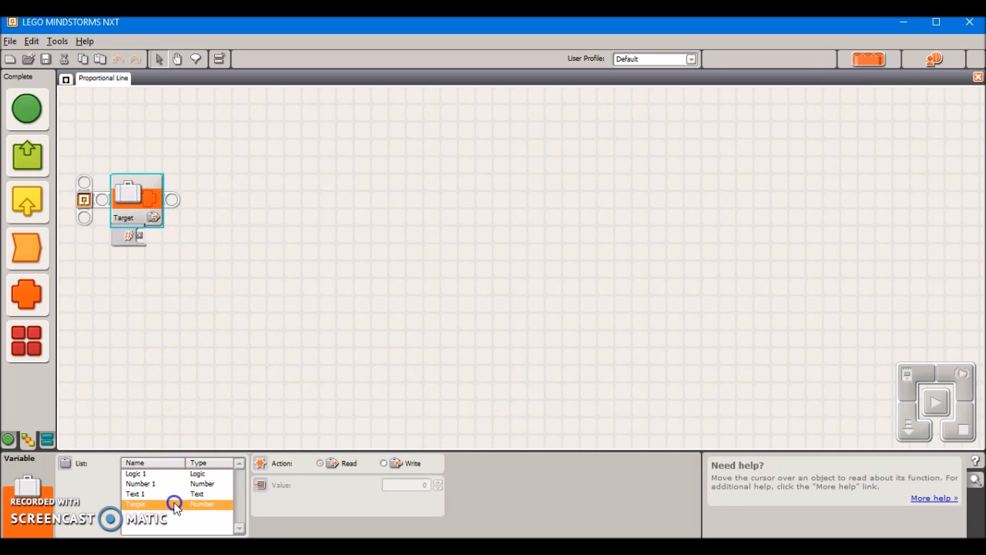
Set the variable block to Target with its Action as Write.
left_click(384, 462)
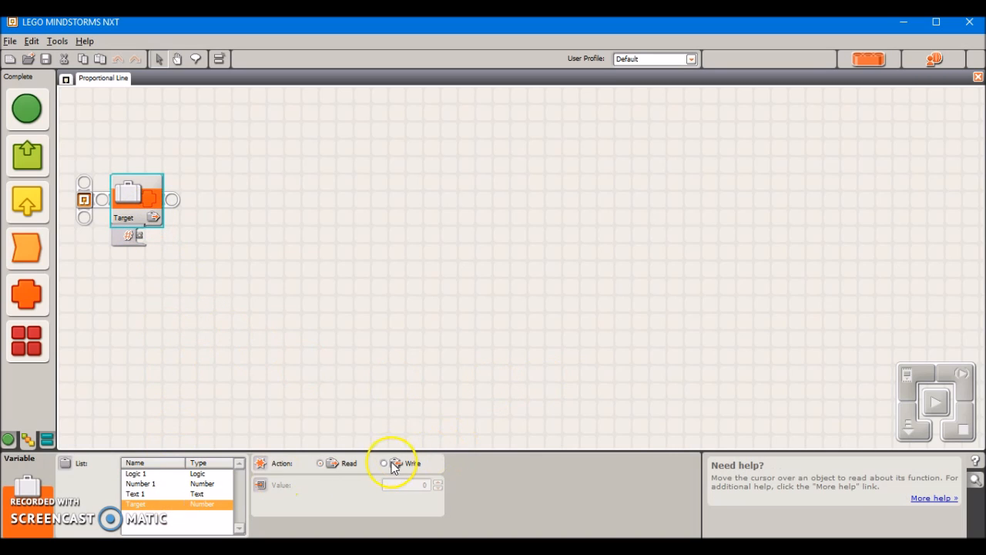
left_click(383, 462)
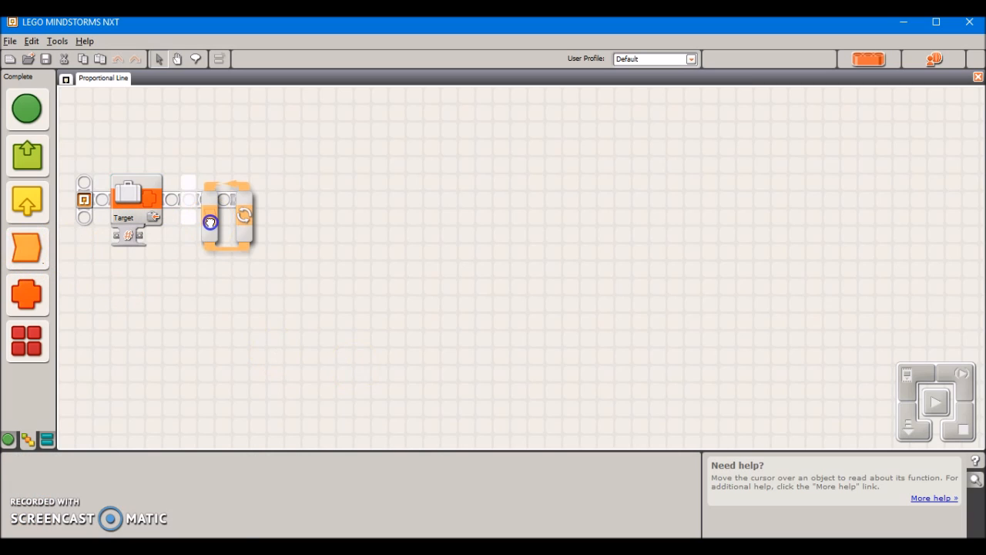
Drop the Loop block after the Target block, leaving Control on Forever.
left_click(208, 223)
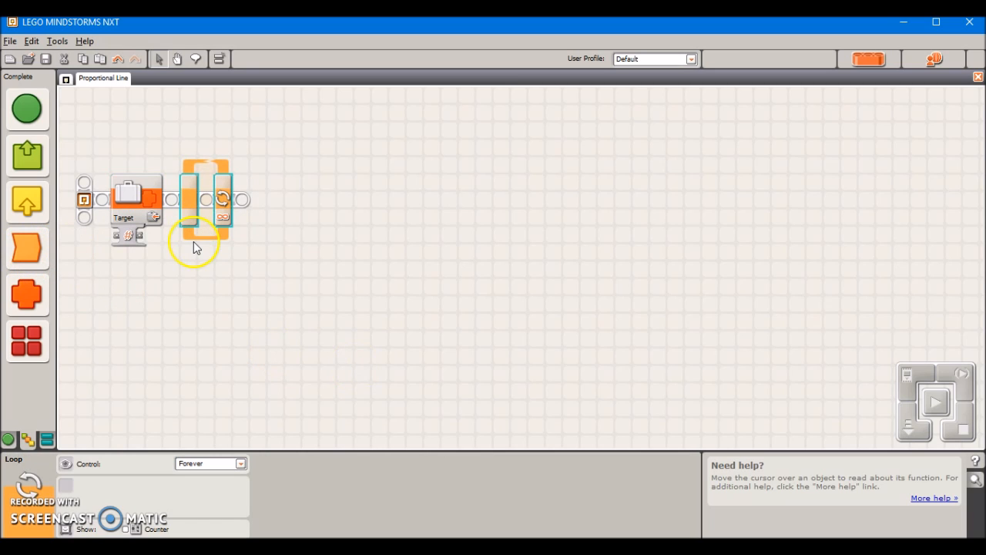
mouse_move(272, 157)
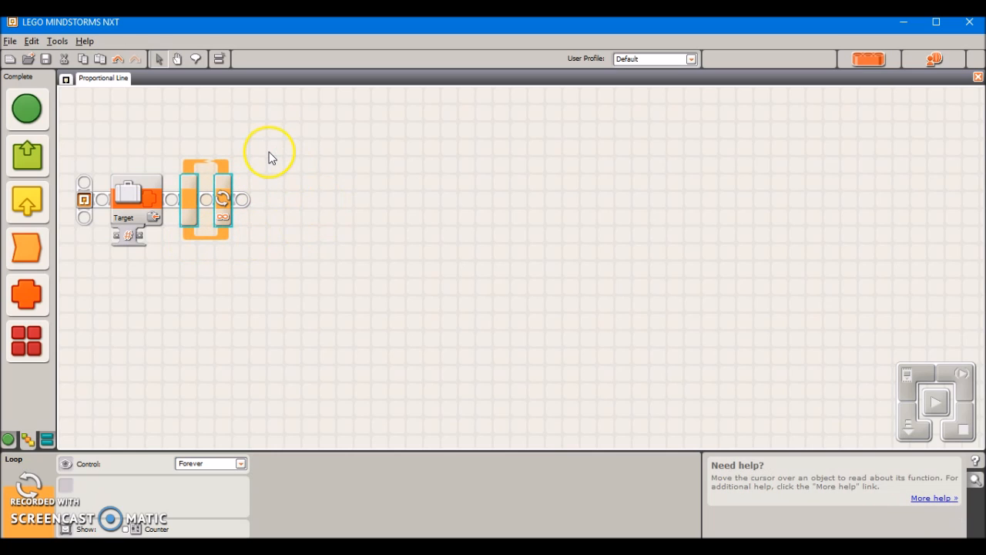
mouse_move(279, 256)
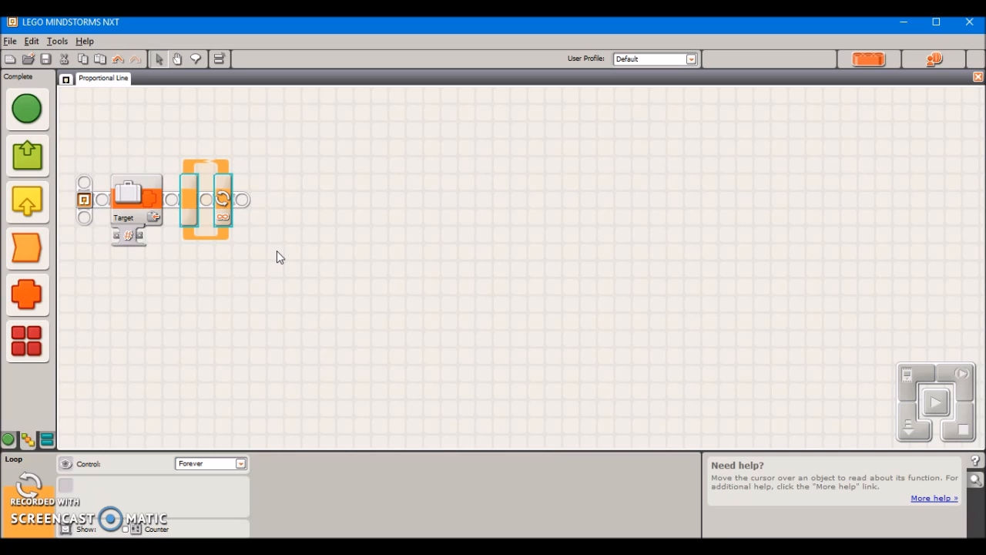
left_click(26, 247)
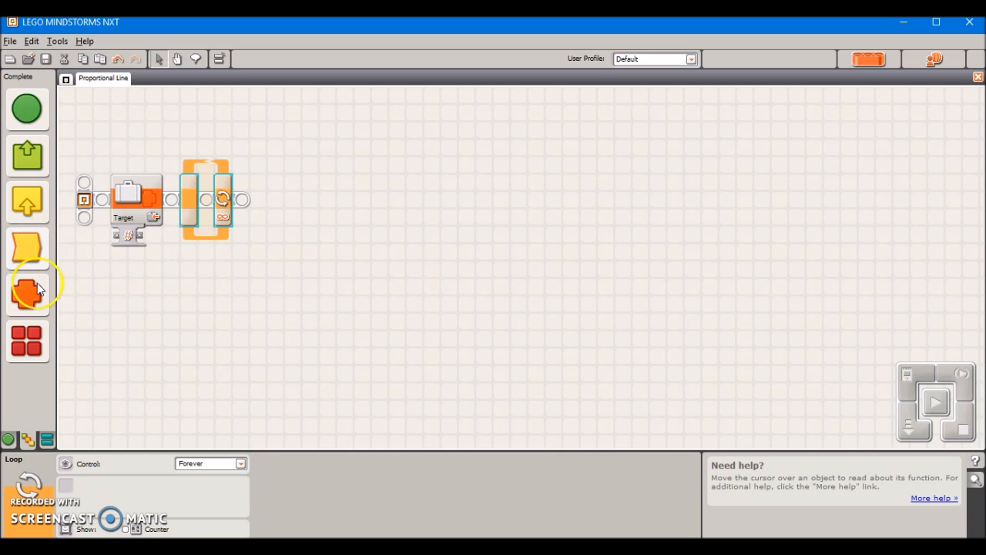
Place a second Variable block inside the loop and set it to Target.
left_click(28, 293)
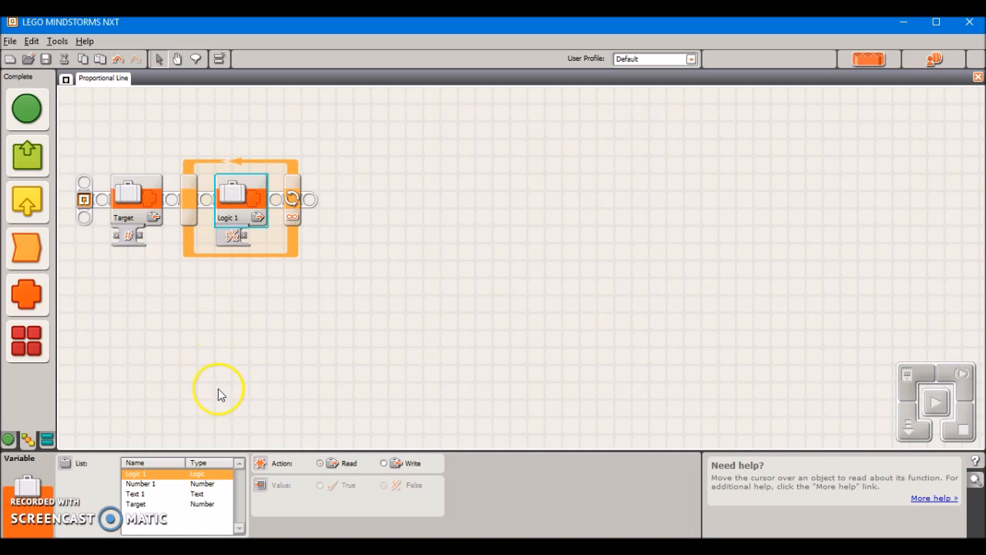
left_click(136, 504)
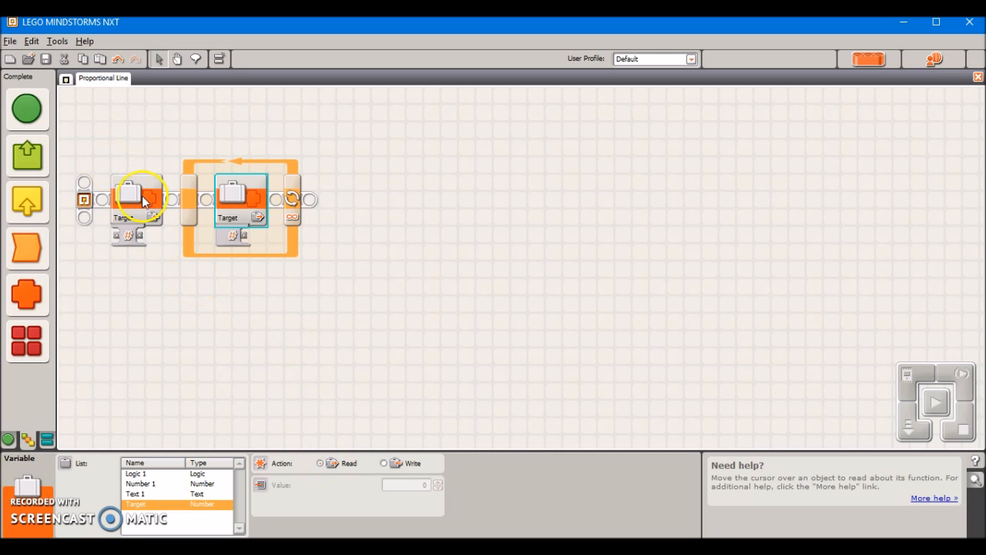
mouse_move(240, 299)
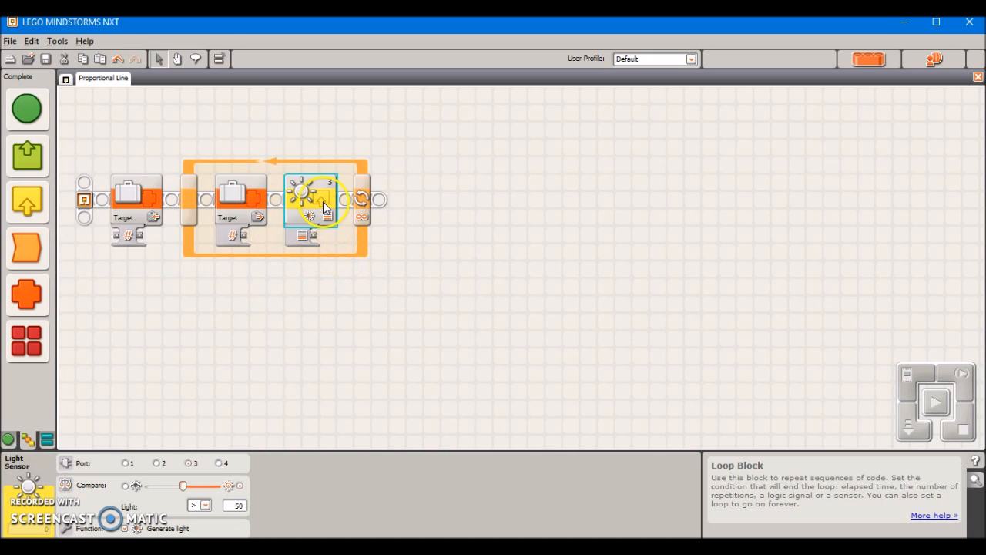
Put a Light Sensor block on port 1 inside the loop, followed by a Math block.
left_click(308, 192)
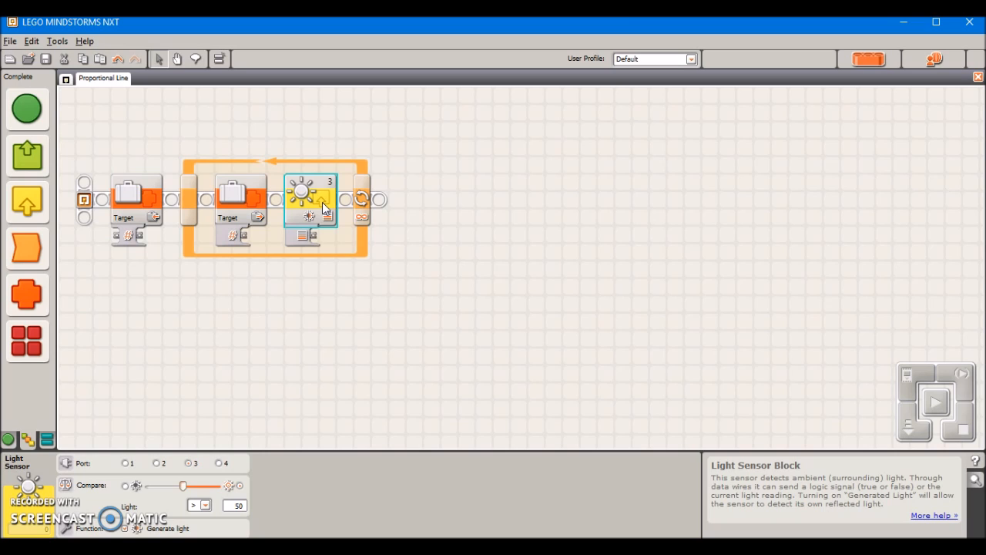
left_click(127, 462)
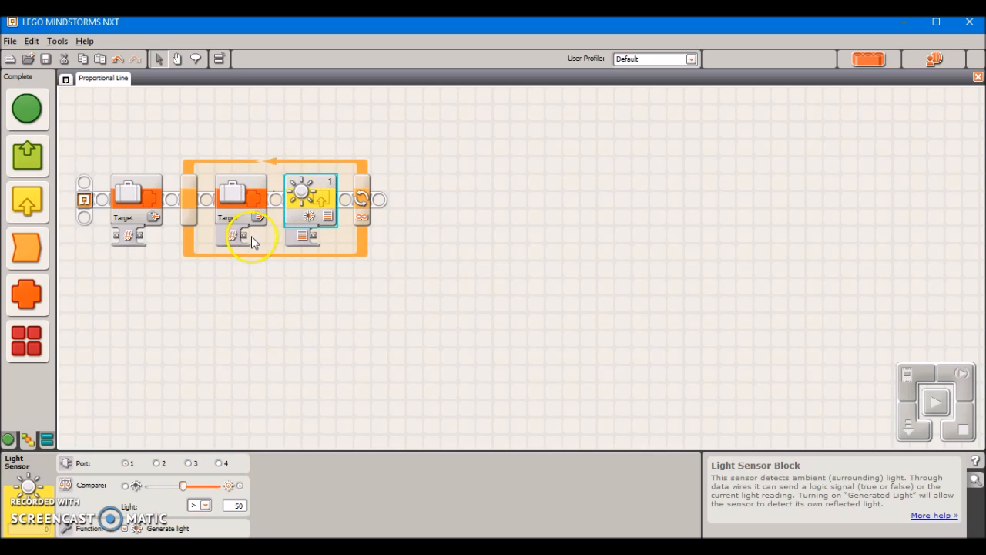
left_click(26, 294)
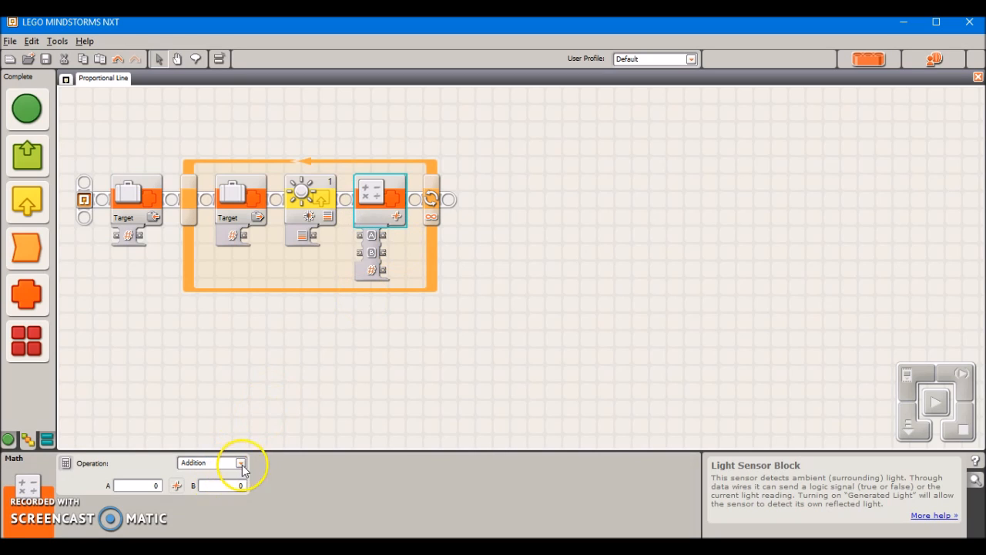
Set the Math block to Subtraction and wire Target (read) and the light intensity into A and B.
left_click(240, 462)
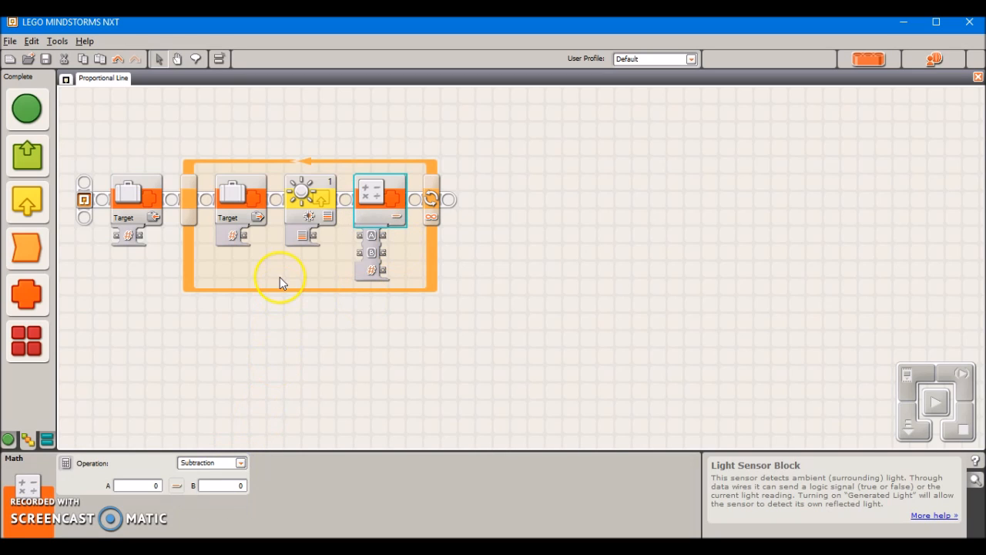
mouse_move(311, 239)
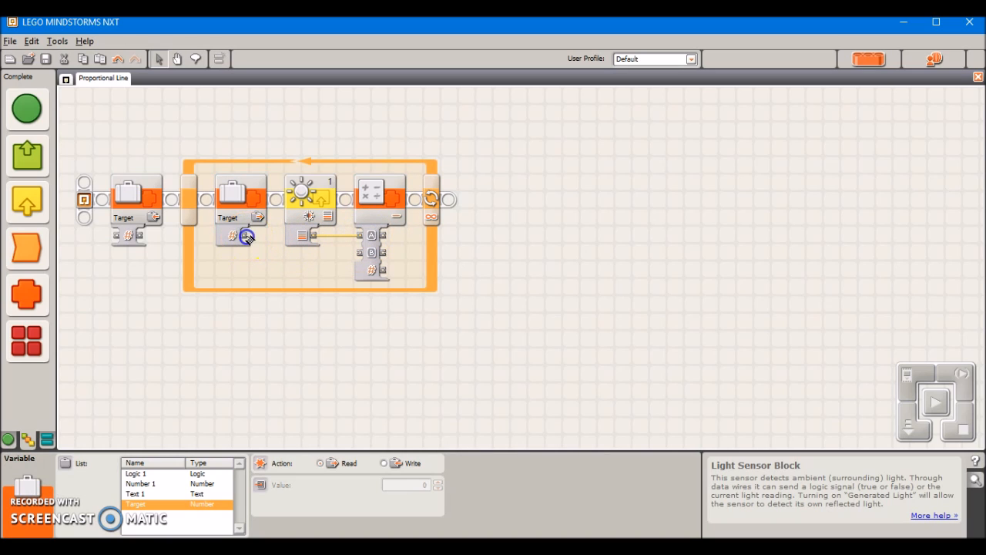
left_click_drag(245, 237, 358, 254)
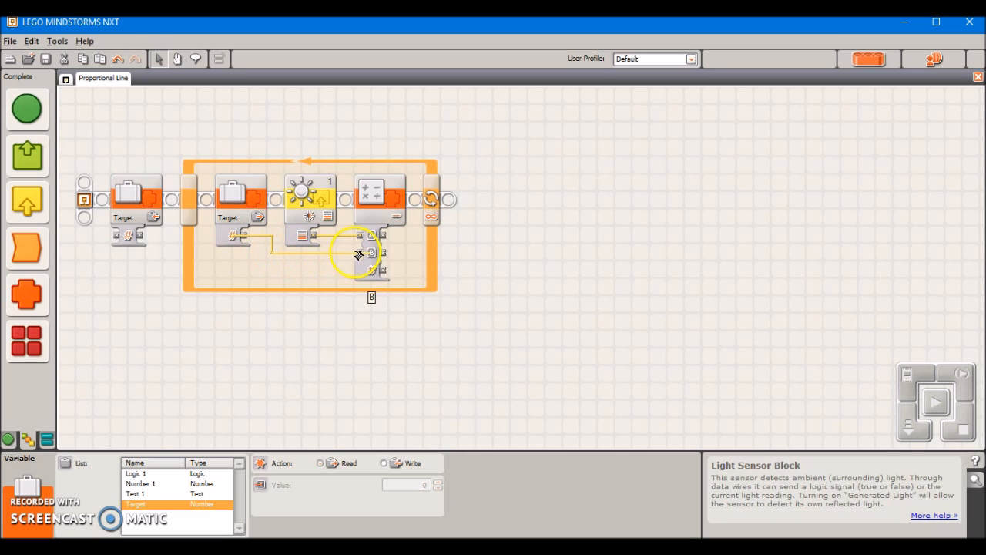
left_click(308, 191)
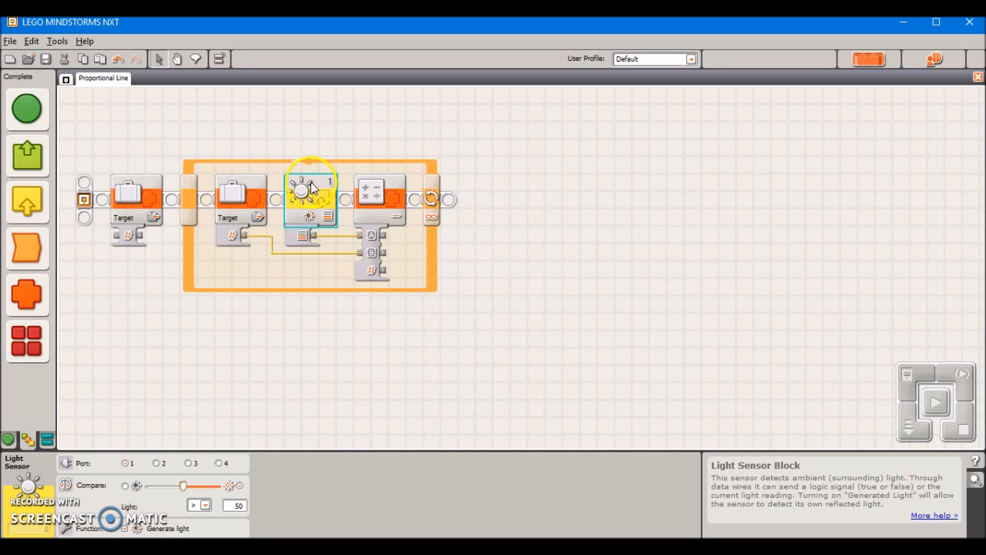
left_click(239, 198)
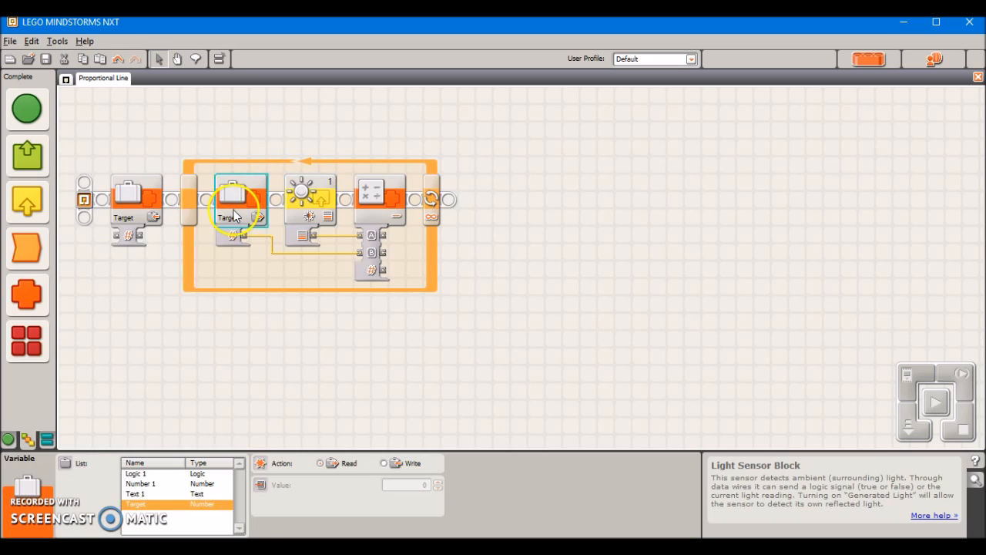
left_click(239, 199)
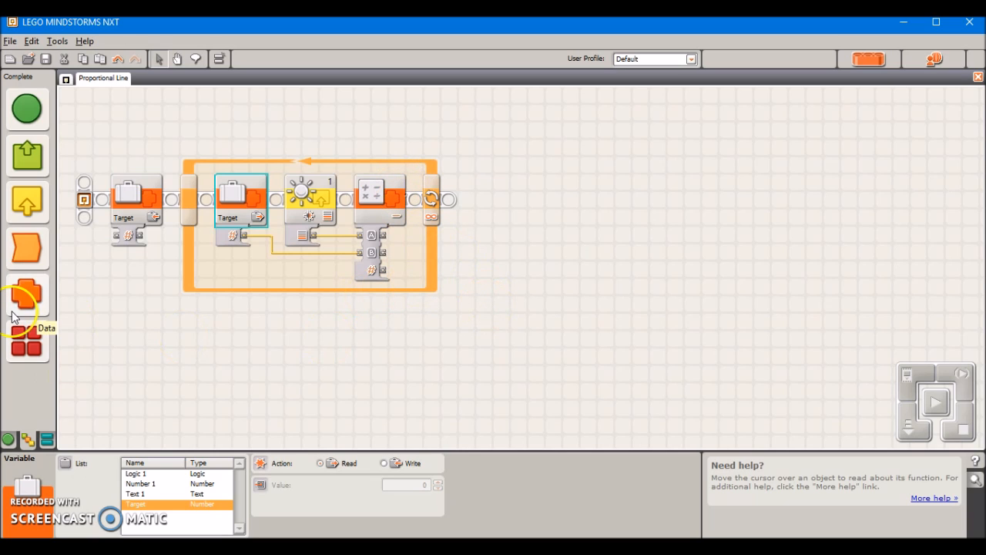
Add a second Math block set to Multiplication with the difference wired into A and B as -1.
left_click(27, 294)
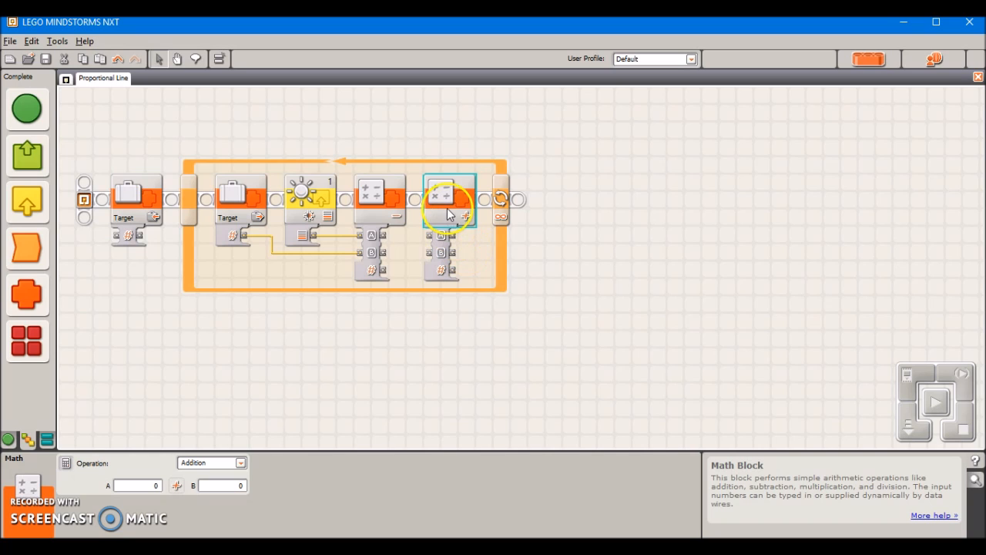
left_click(240, 462)
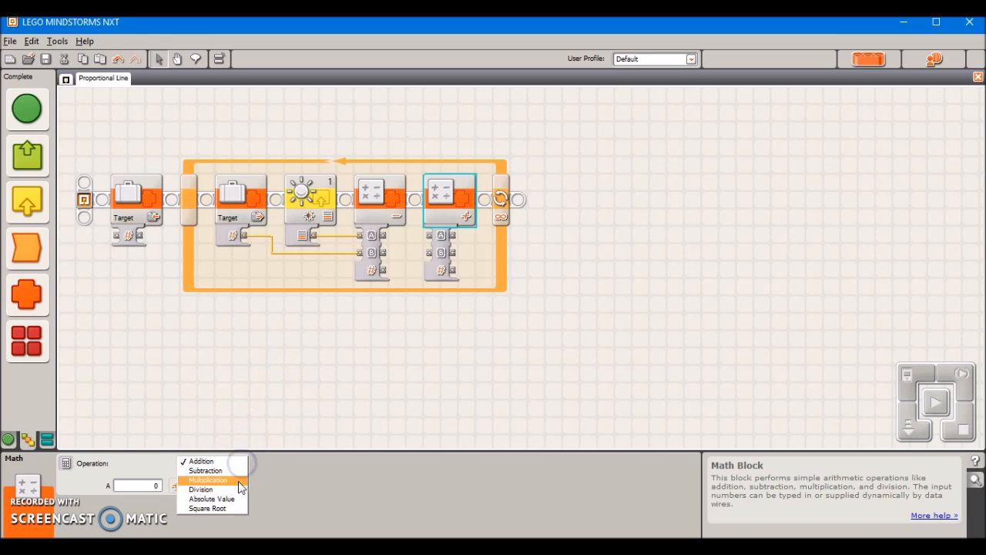
left_click(206, 481)
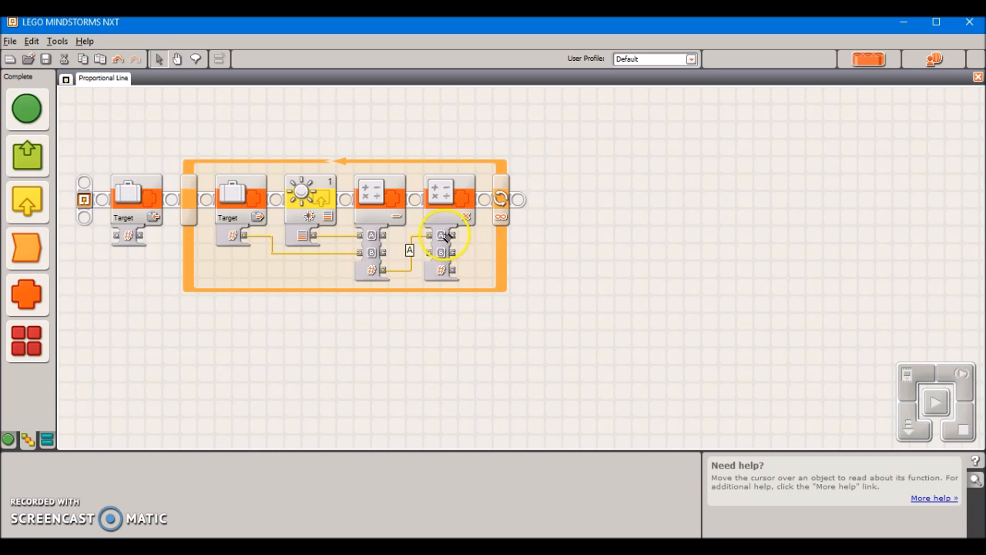
left_click(450, 191)
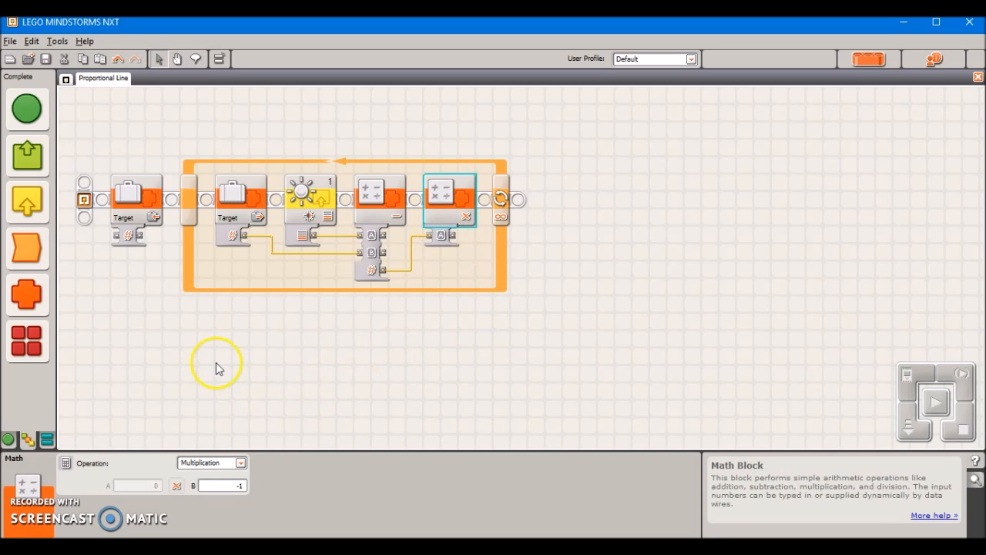
left_click(26, 294)
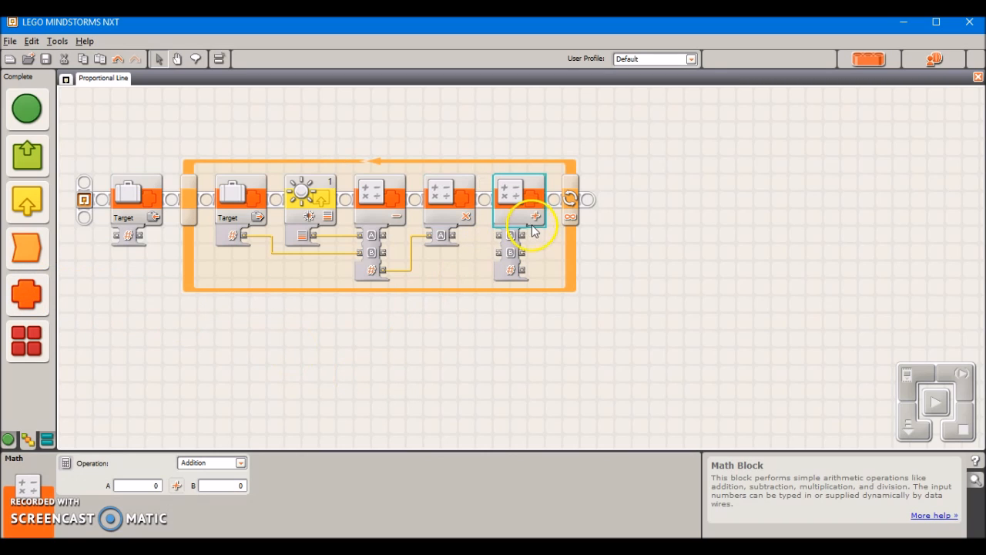
Set the third Math block to Multiplication by 5, with the -1 result wired into A.
left_click(241, 463)
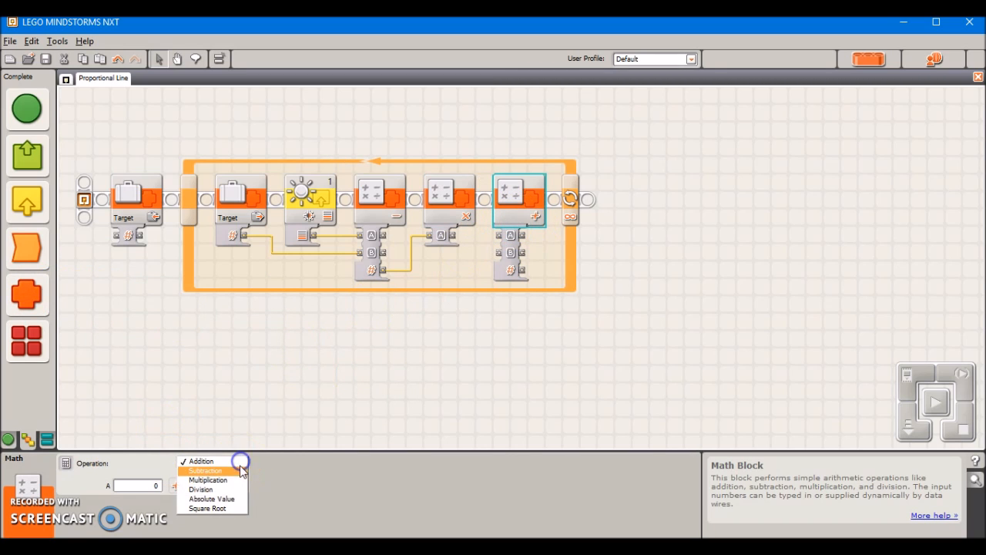
left_click(207, 479)
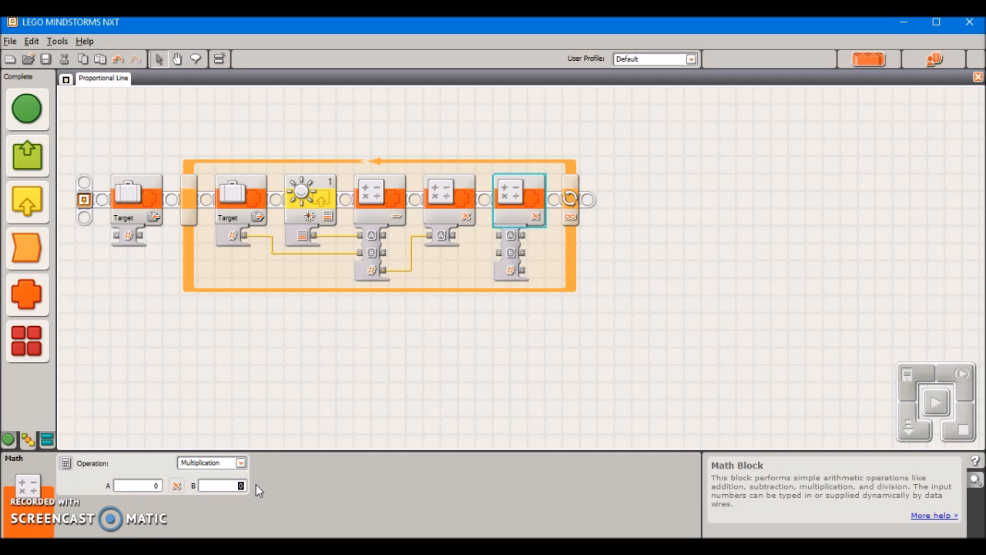
type("5")
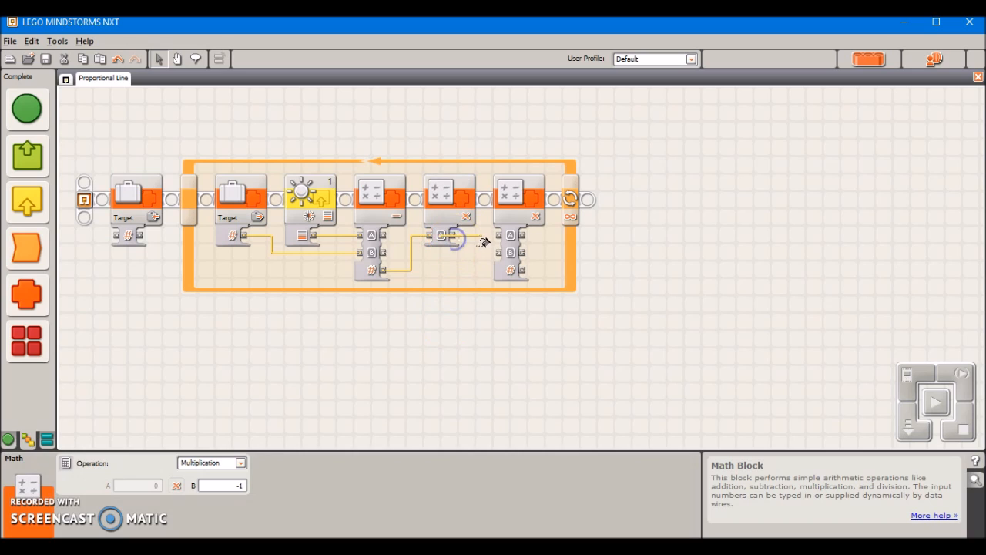
left_click(518, 198)
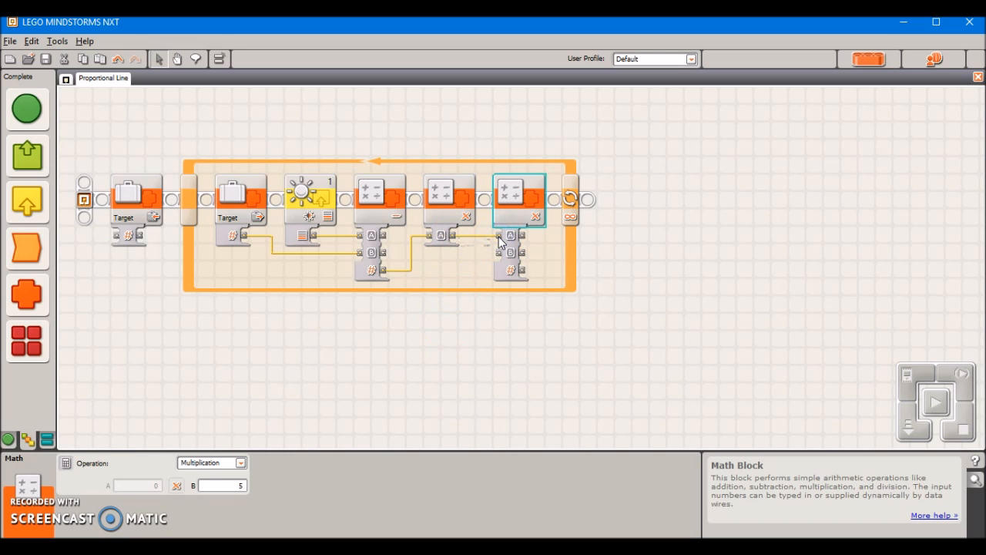
mouse_move(298, 464)
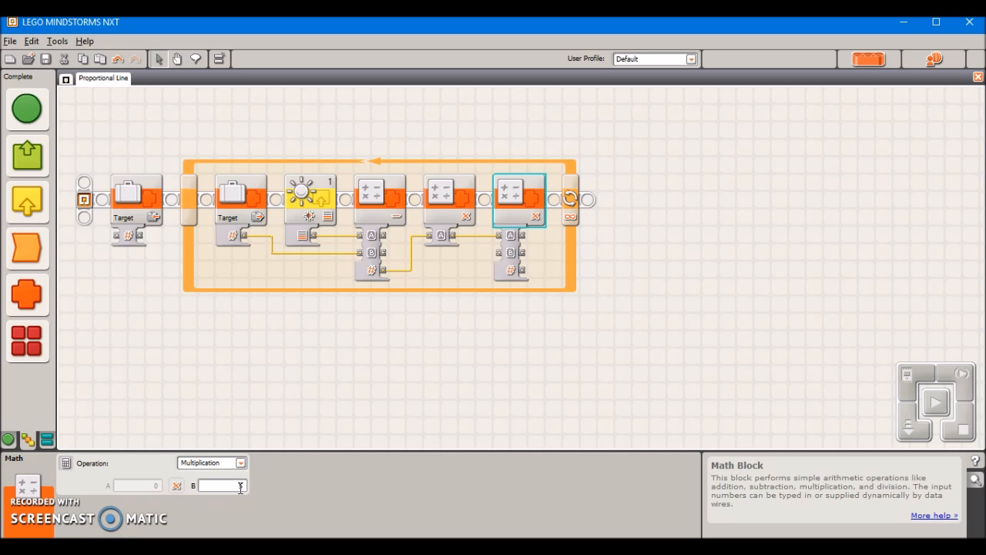
type("5")
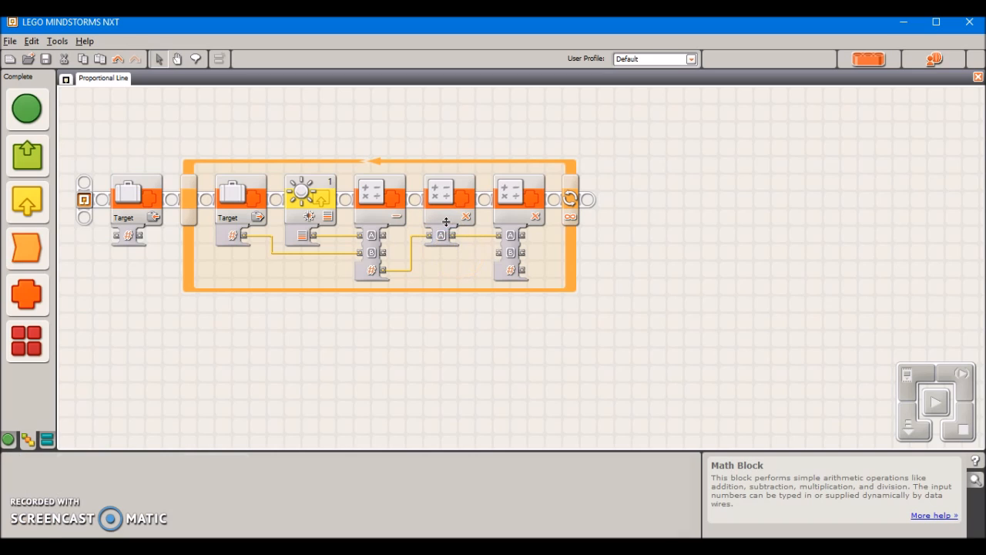
left_click(448, 194)
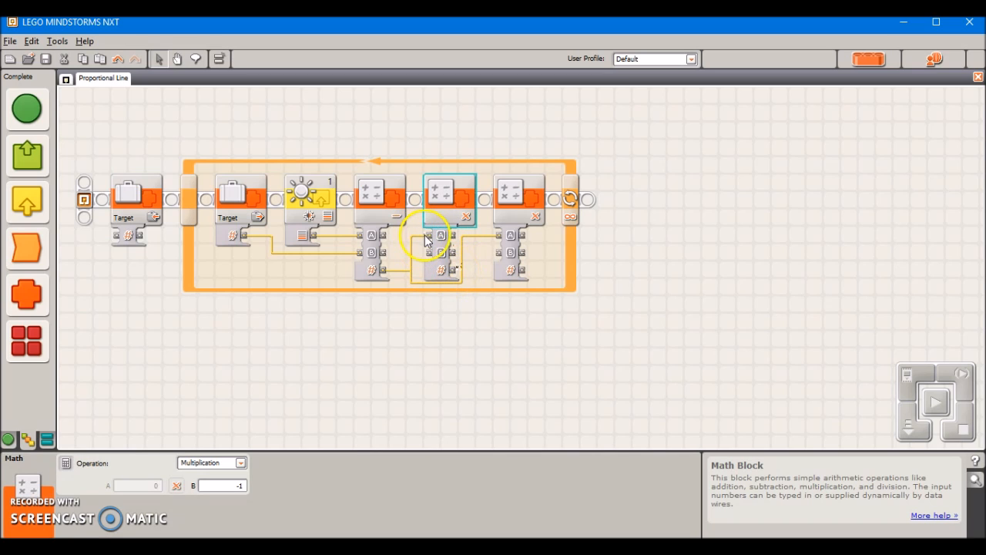
mouse_move(454, 275)
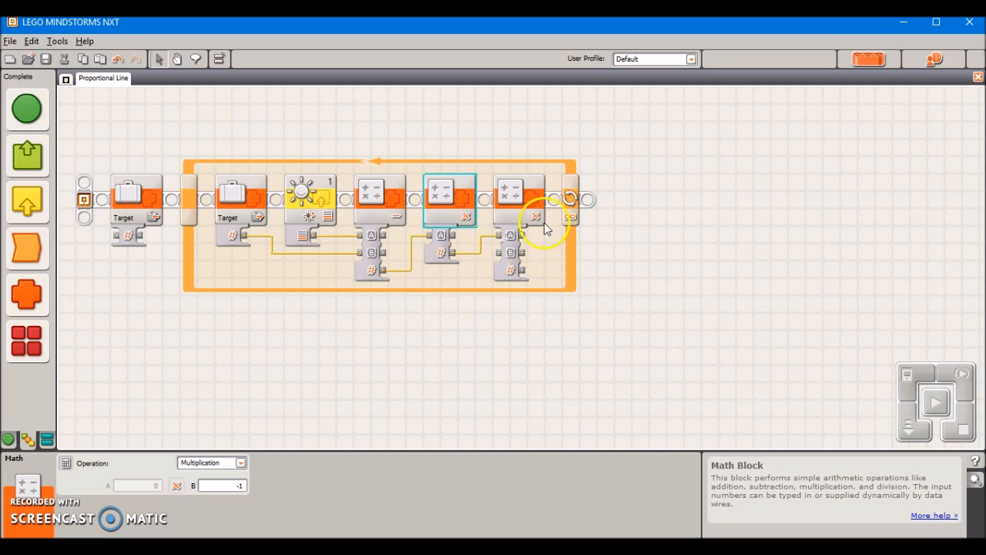
left_click(27, 154)
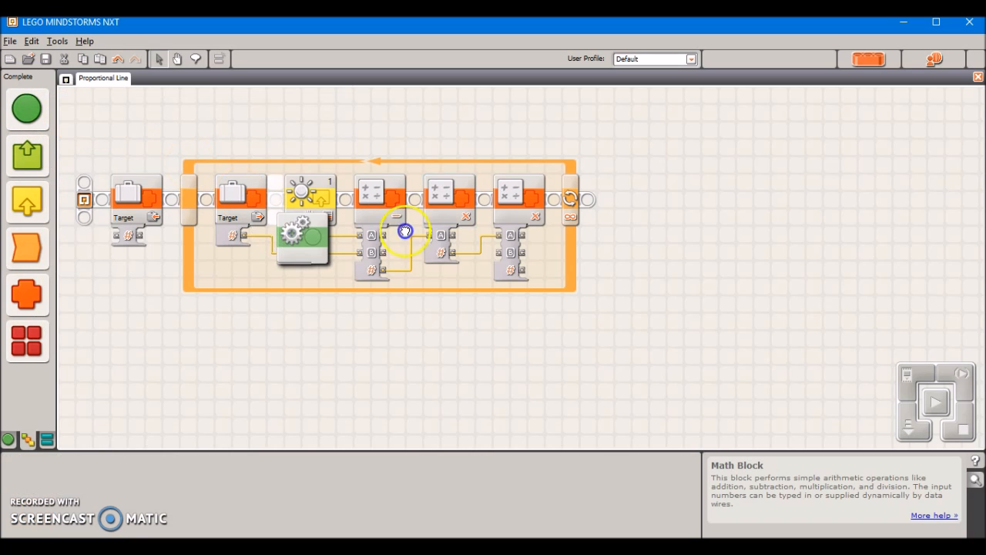
End the loop with a Move block on motors B and C, power 74, Duration Unlimited.
left_click(587, 200)
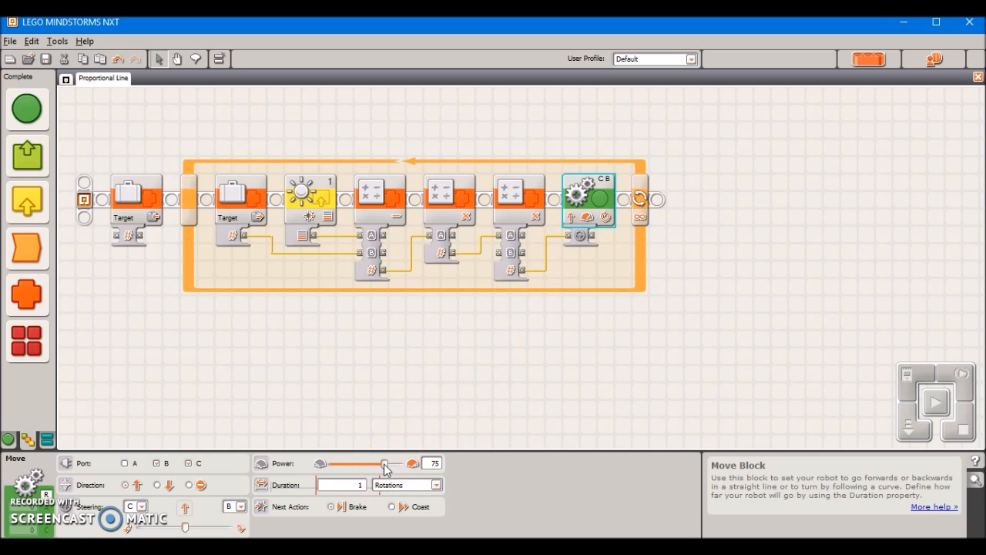
left_click_drag(385, 463, 362, 468)
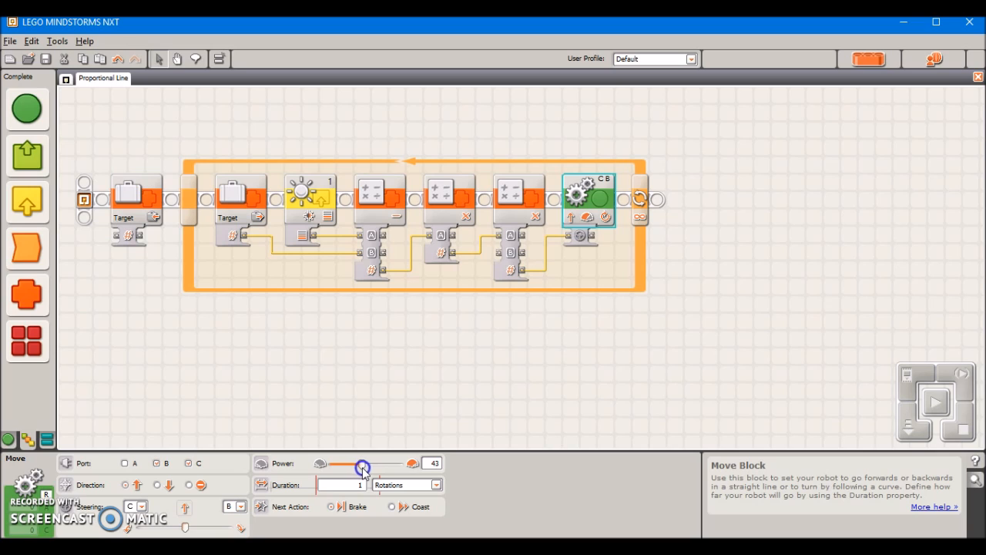
left_click_drag(362, 463, 384, 462)
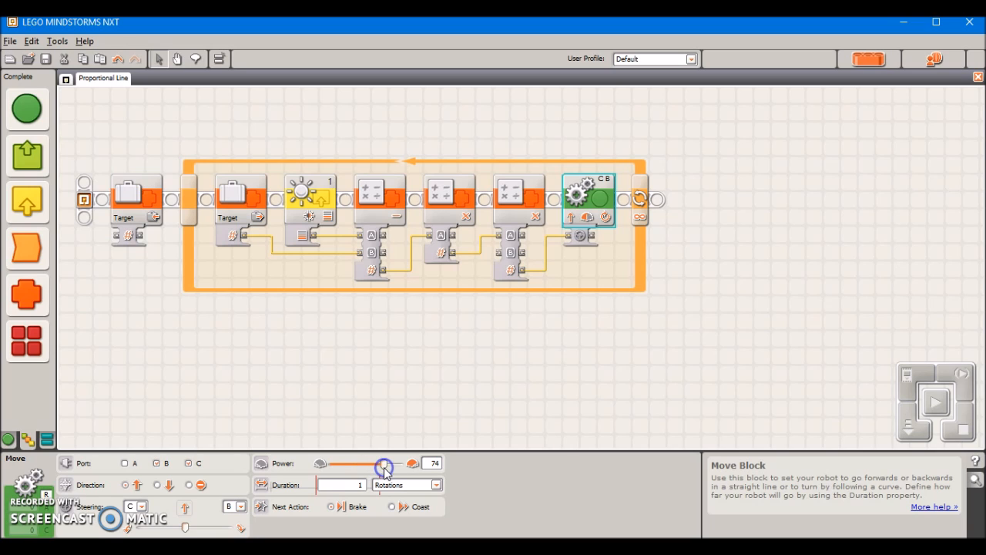
left_click(436, 484)
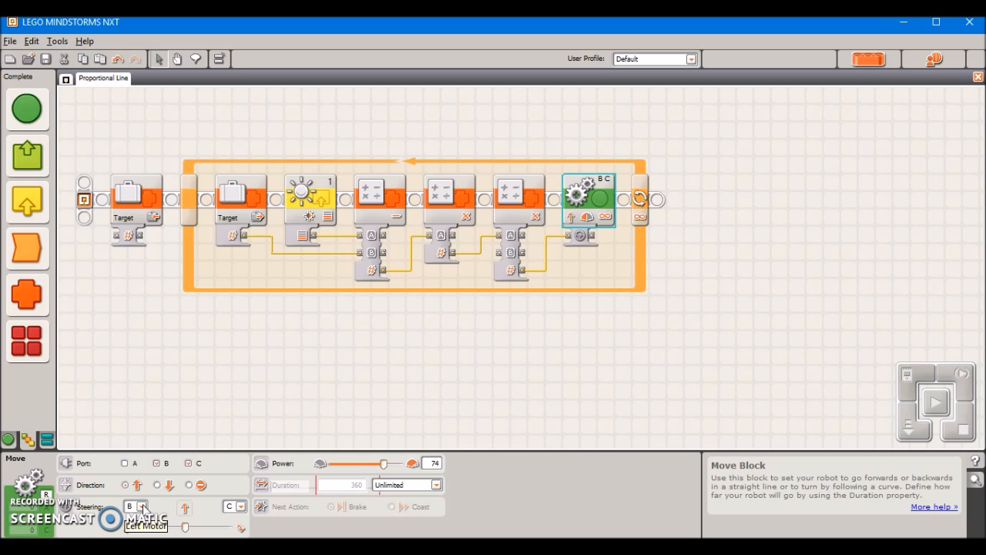
mouse_move(410, 333)
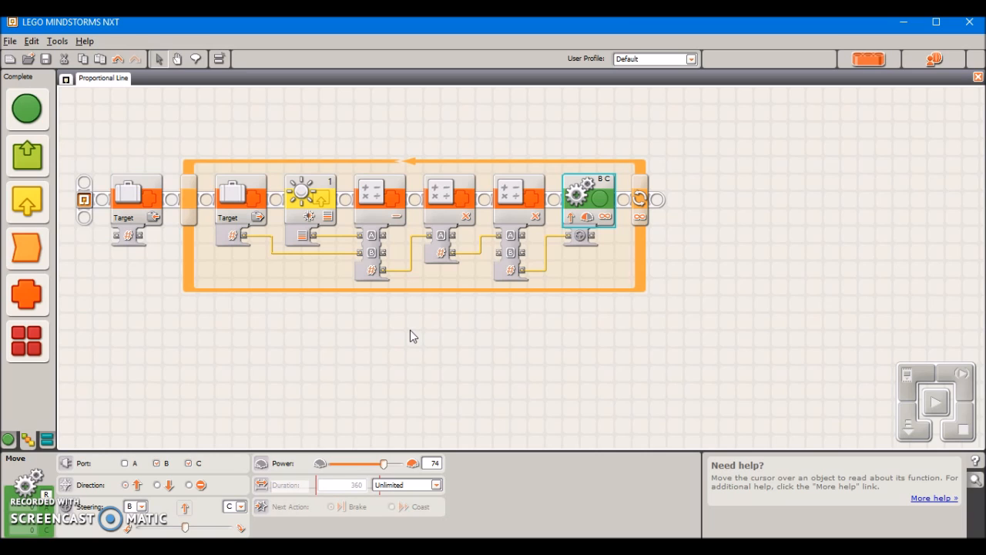
Wire the multiply-by-5 result into the Move block's Steering plug.
left_click(518, 199)
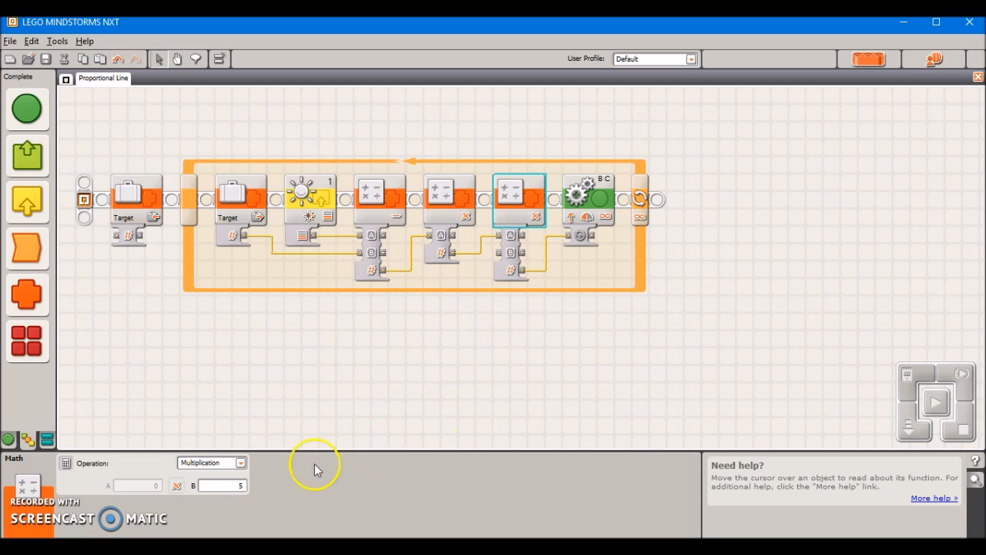
mouse_move(450, 401)
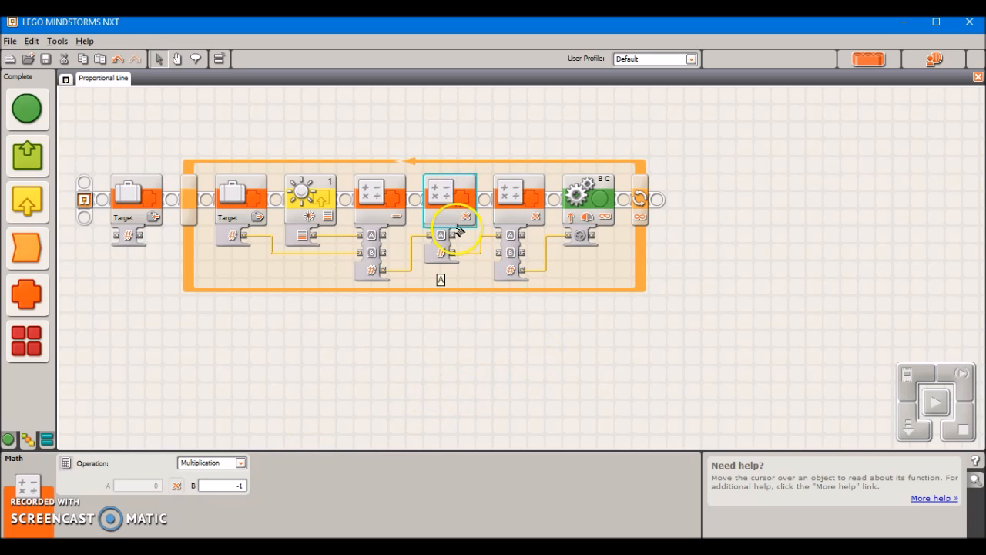
mouse_move(485, 378)
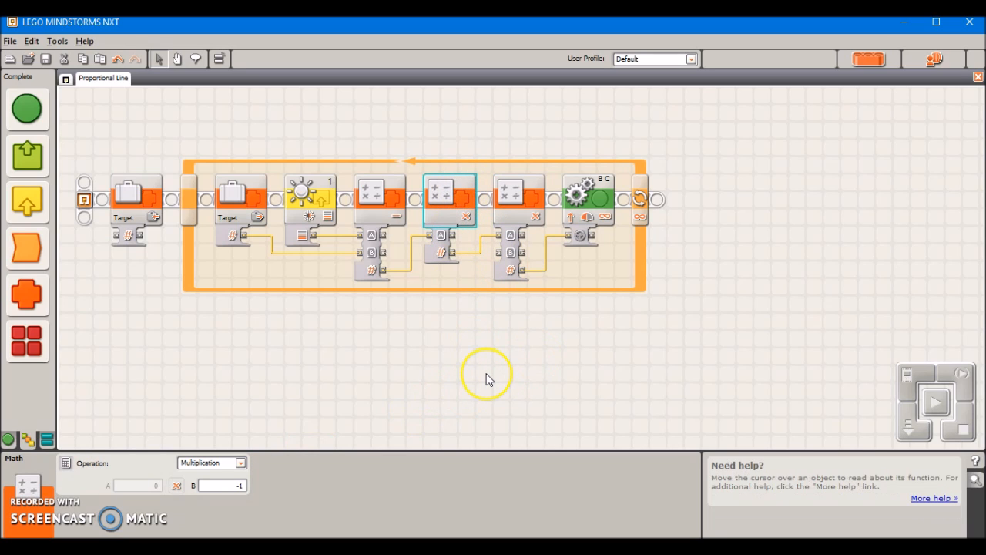
mouse_move(567, 367)
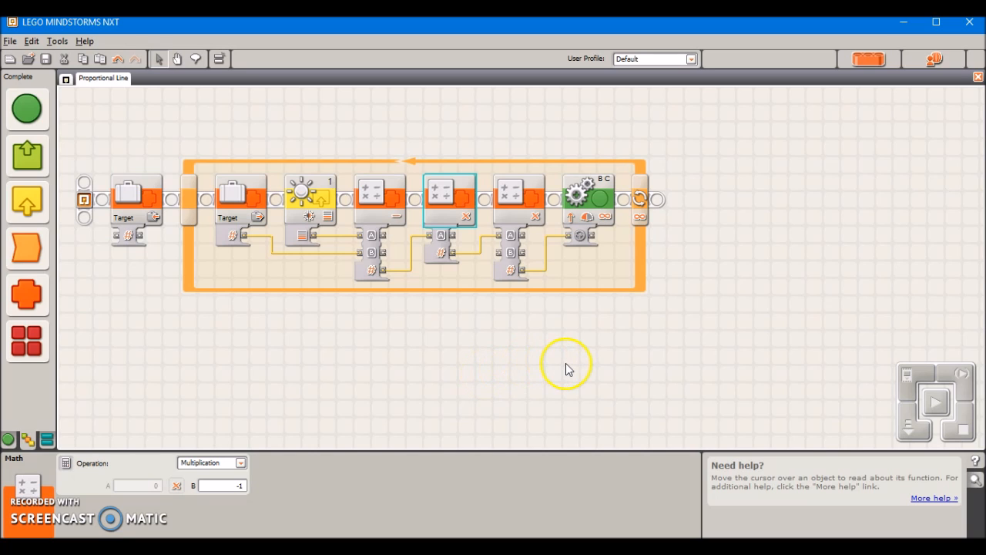
mouse_move(508, 204)
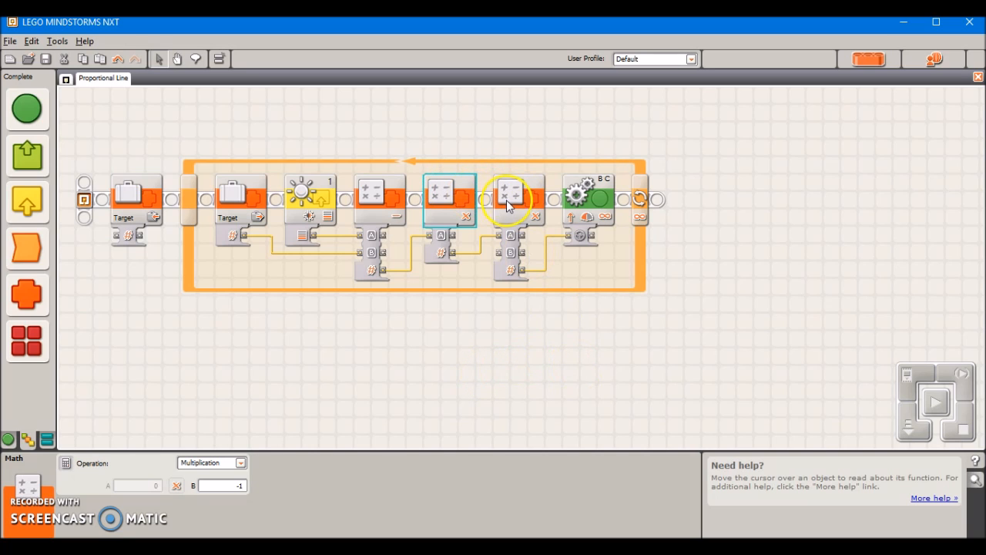
left_click(685, 330)
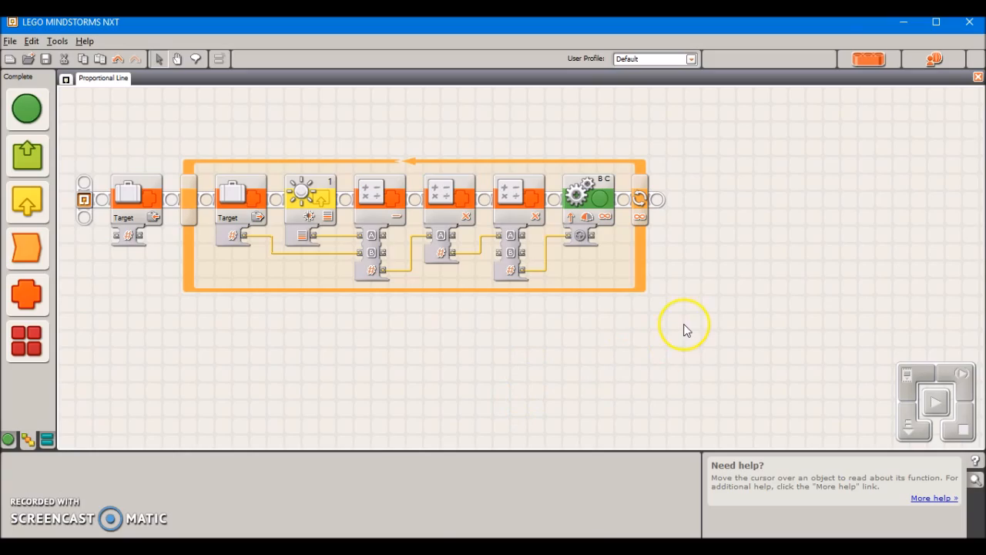